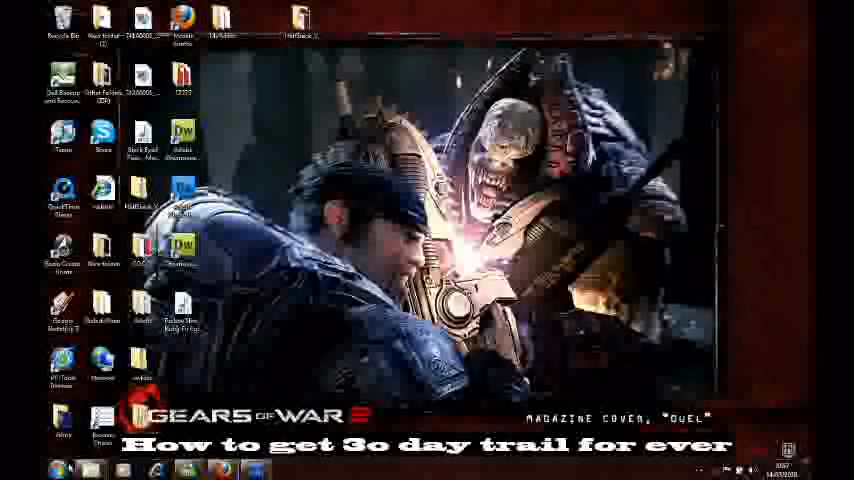
Step: Open the trial program's folder from the desktop in an Explorer window
{"action": "left_click", "coordinate": [104, 308]}
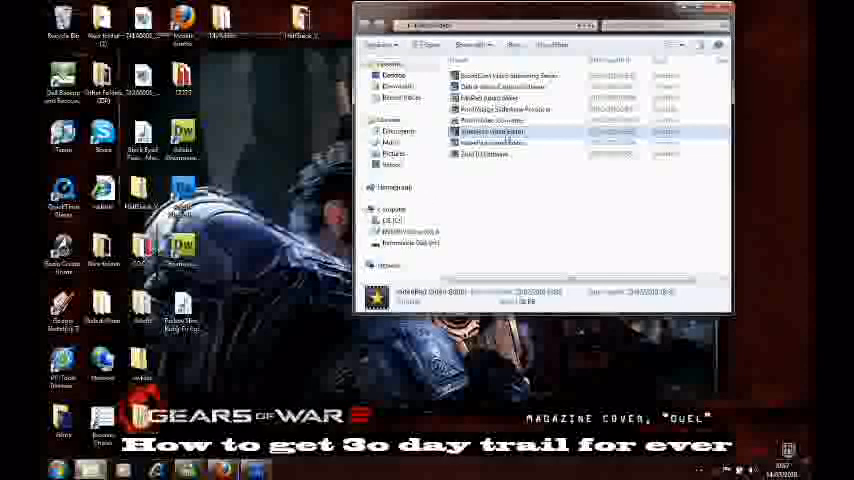
{"action": "mouse_move", "coordinate": [492, 242]}
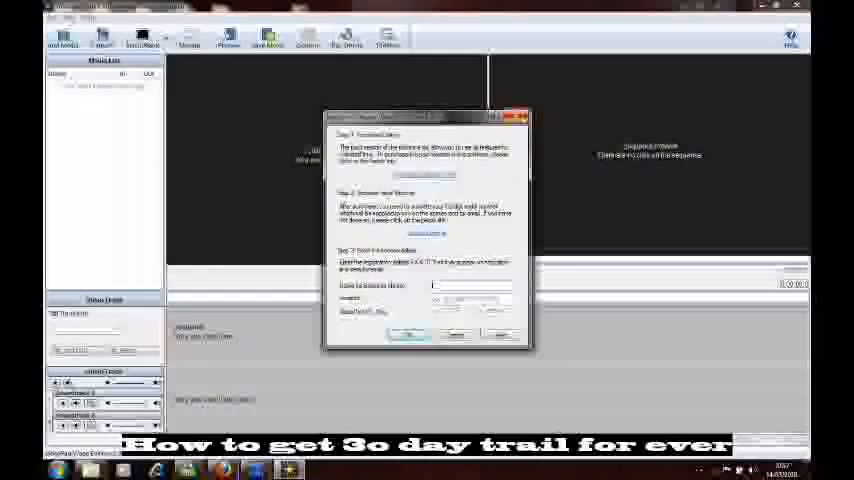
Step: Close the trial software's registration prompt and return to the file folder
{"action": "left_click", "coordinate": [404, 334]}
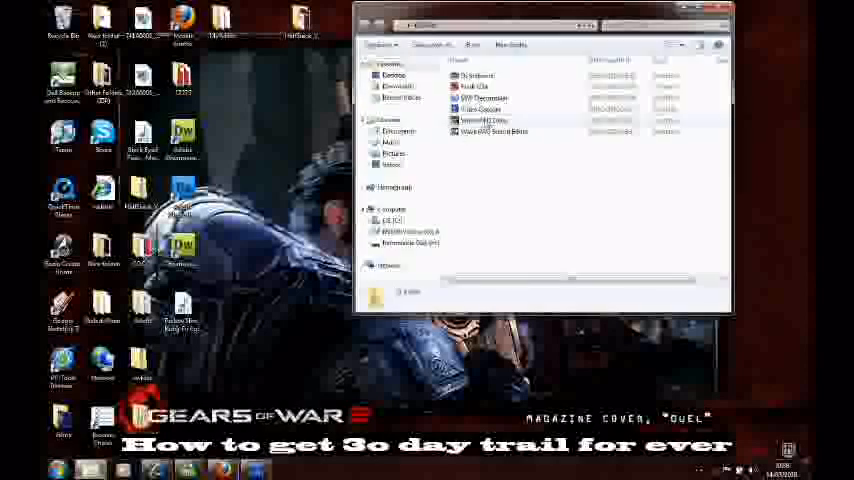
Step: Launch RunAsDate.exe from its folder
{"action": "left_click", "coordinate": [484, 120]}
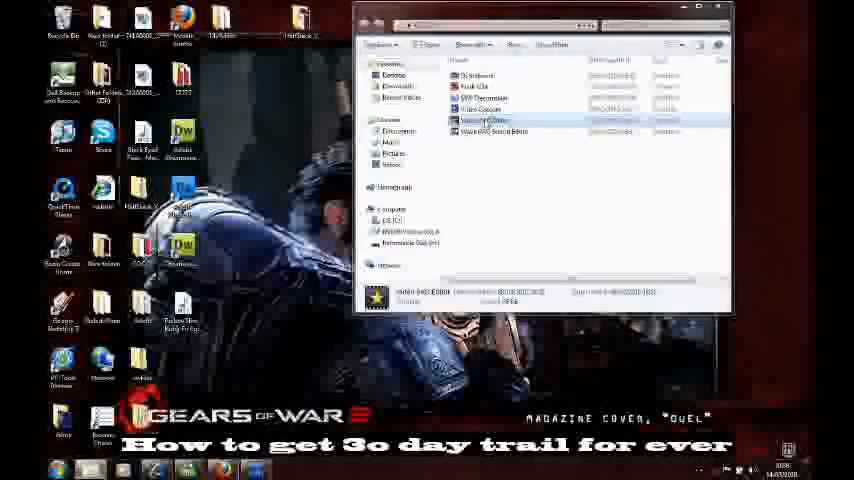
{"action": "double_click", "coordinate": [484, 120]}
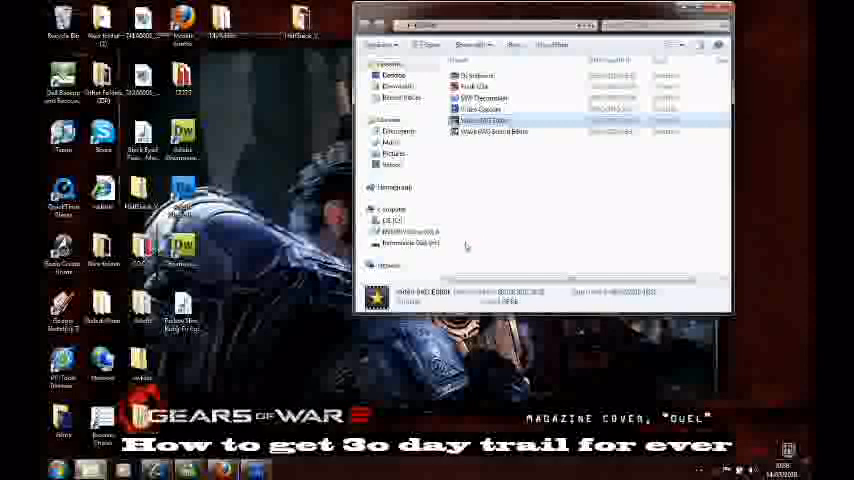
{"action": "mouse_move", "coordinate": [470, 244]}
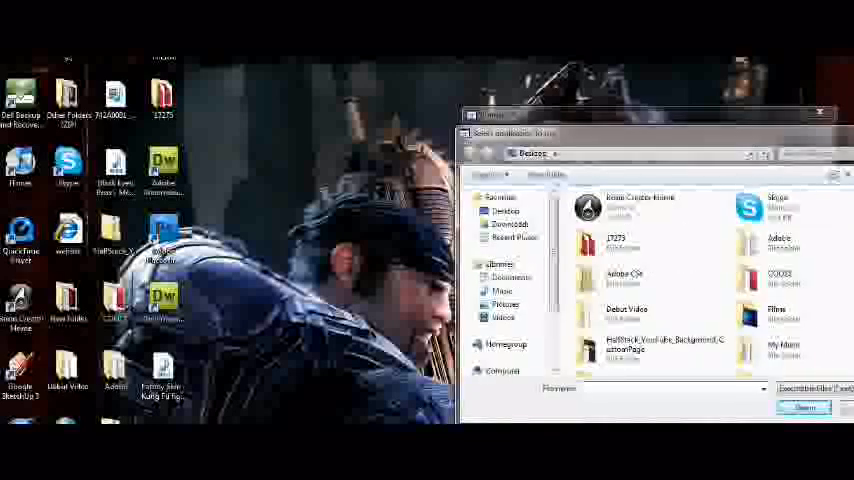
Step: Browse to the Adobe Dreamweaver CS5 executable and select it as the application to run
{"action": "scroll", "scroll_direction": "down", "scroll_amount": 3}
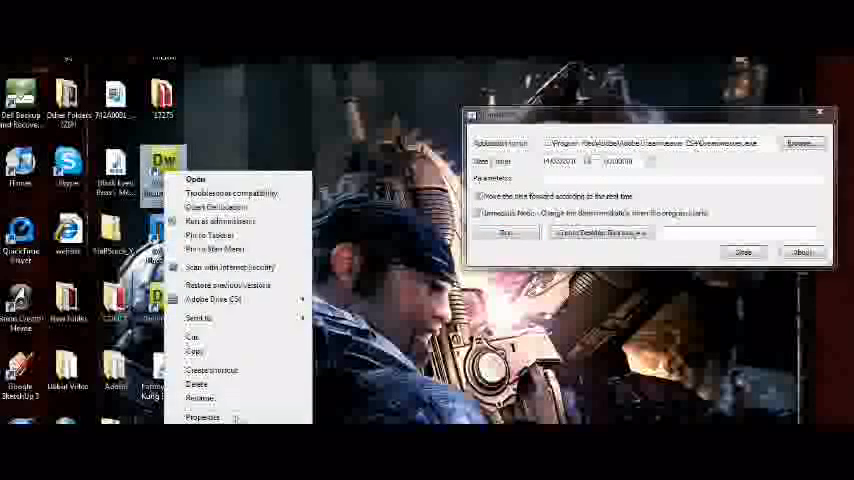
Step: Read the Dreamweaver CS5 shortcut's Date created in its Properties Details to find the install date
{"action": "left_click", "coordinate": [202, 416]}
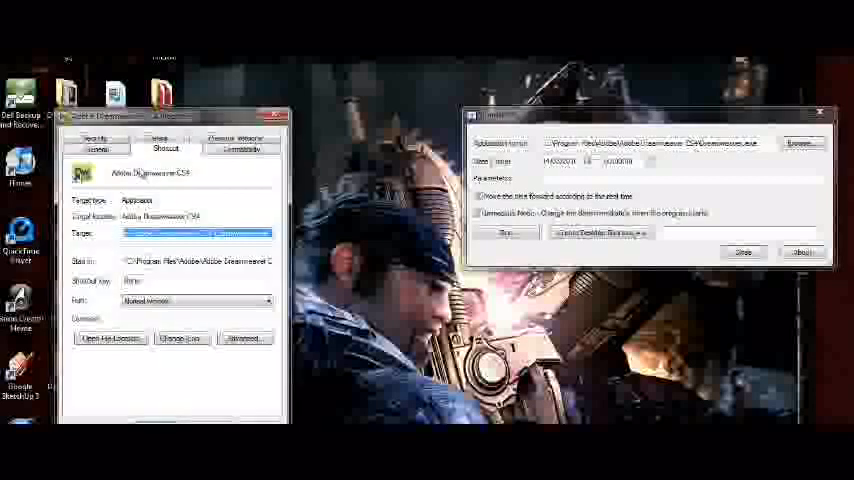
{"action": "left_click", "coordinate": [156, 148]}
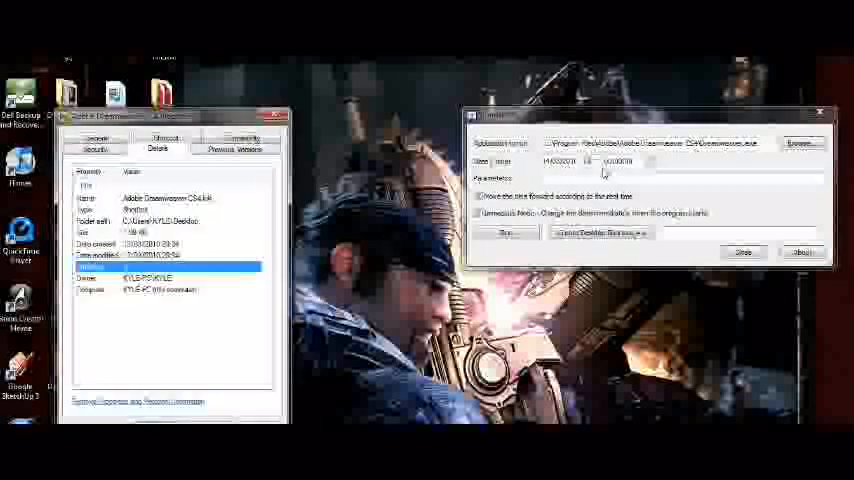
{"action": "left_click", "coordinate": [588, 160]}
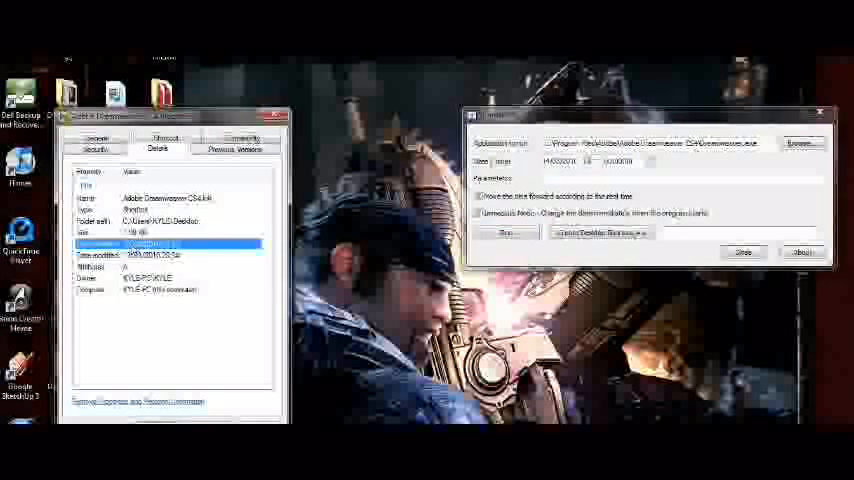
{"action": "left_click", "coordinate": [592, 160]}
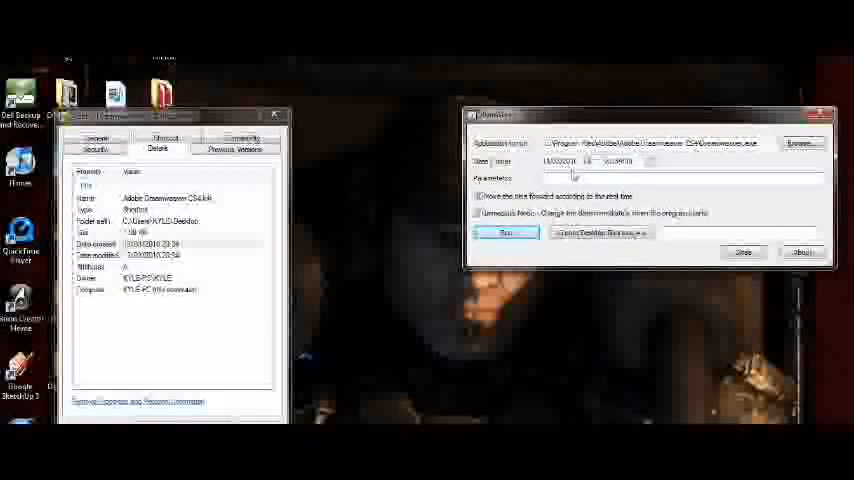
Step: Enable Immediate Mode in the RunAsDate dialog for launching Dreamweaver
{"action": "left_click", "coordinate": [478, 212]}
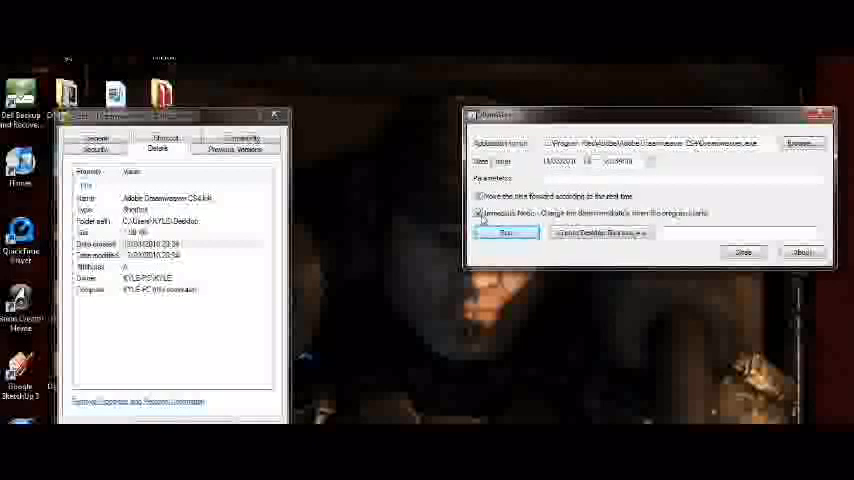